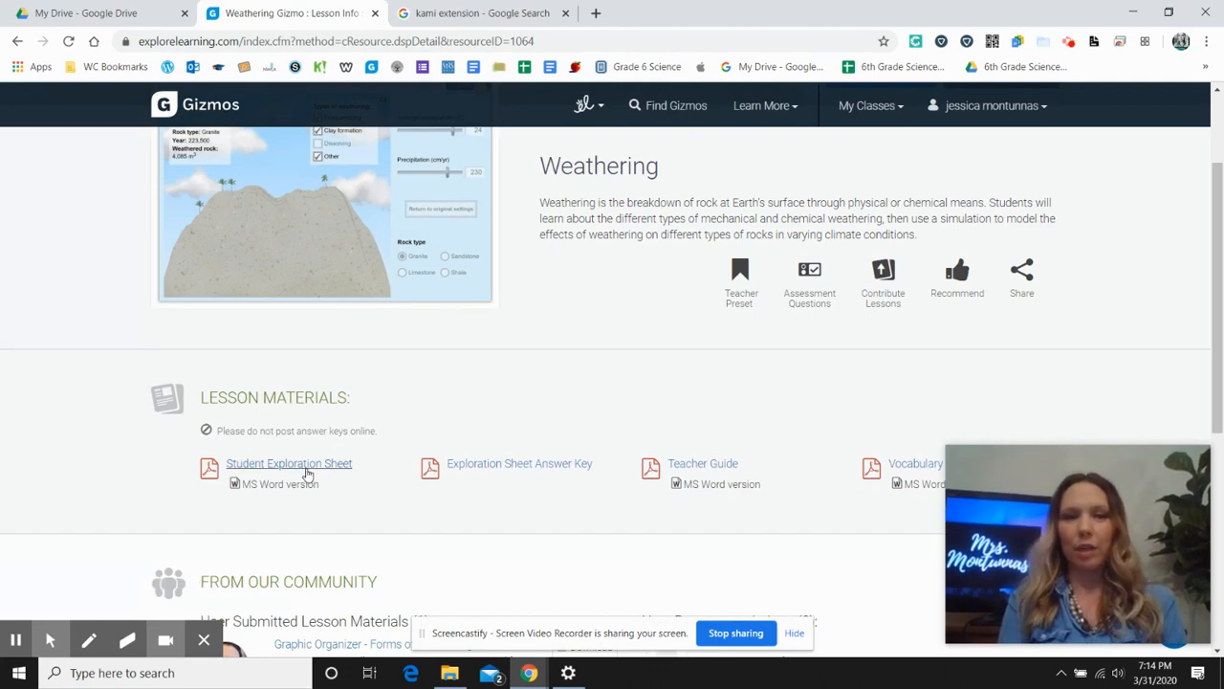
# Open the Weathering Student Exploration Sheet PDF from Lesson Materials in a new tab.
pyautogui.click(289, 463)
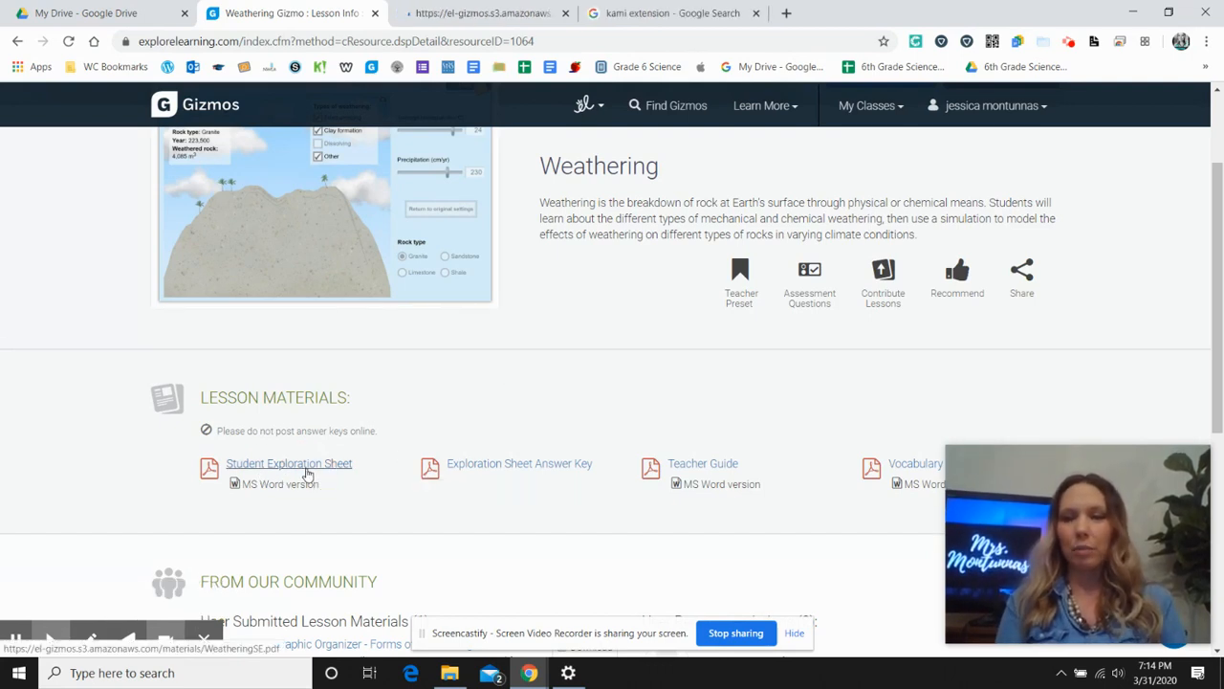
pyautogui.click(288, 462)
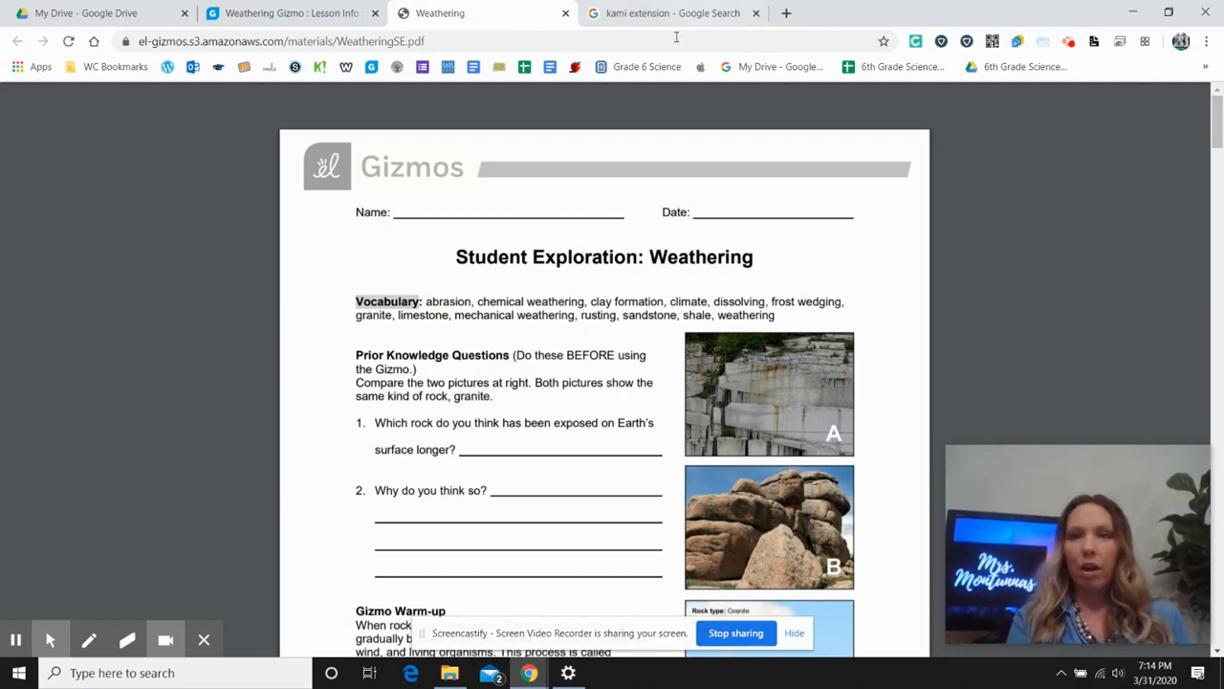
# From the kami extension search results, open the 'Kami Extension - PDF and Document Annotation' store page.
pyautogui.click(669, 13)
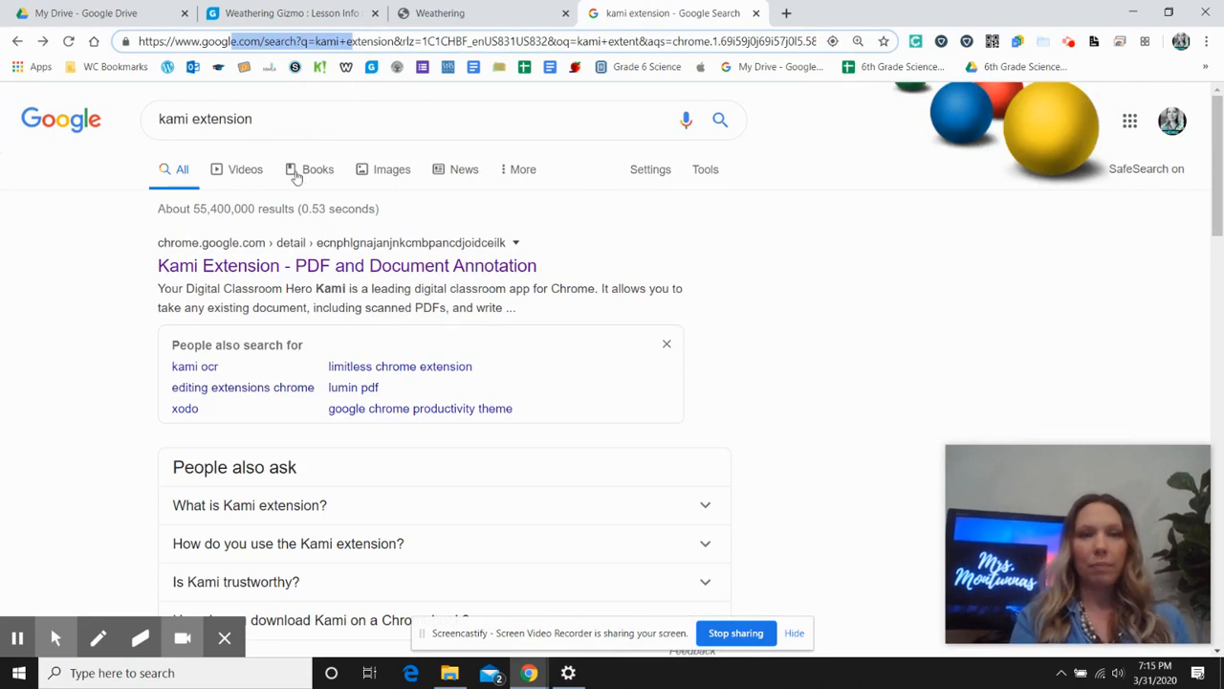
pyautogui.click(298, 119)
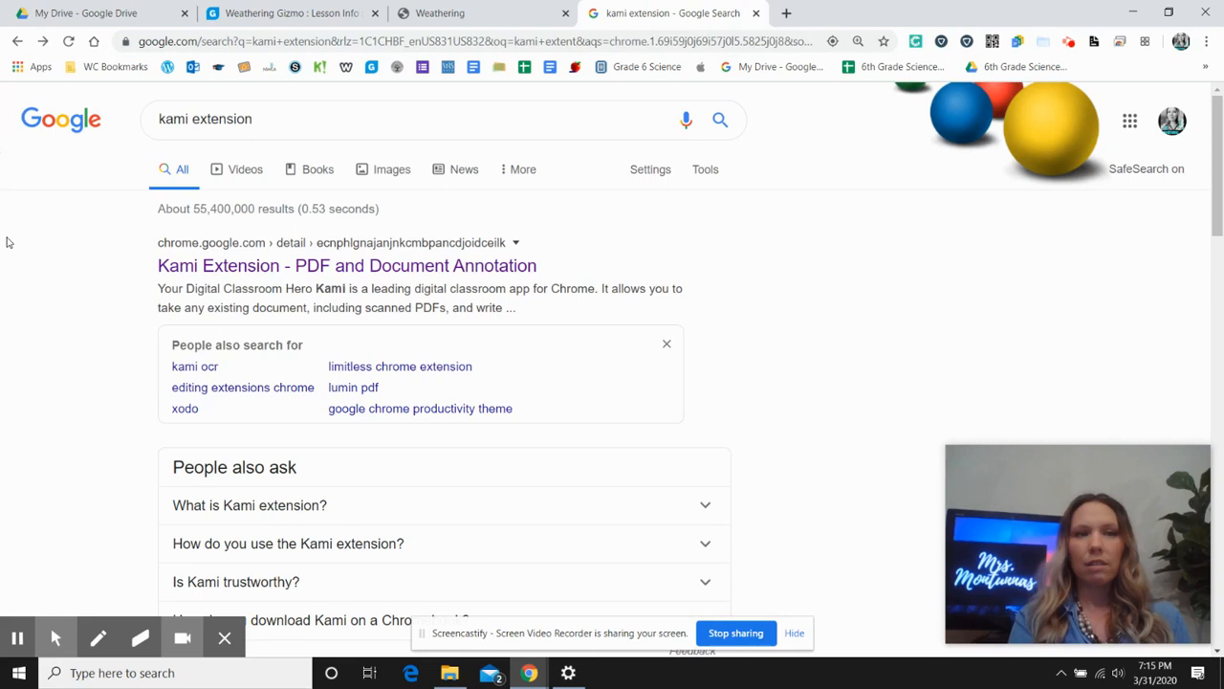
pyautogui.click(346, 265)
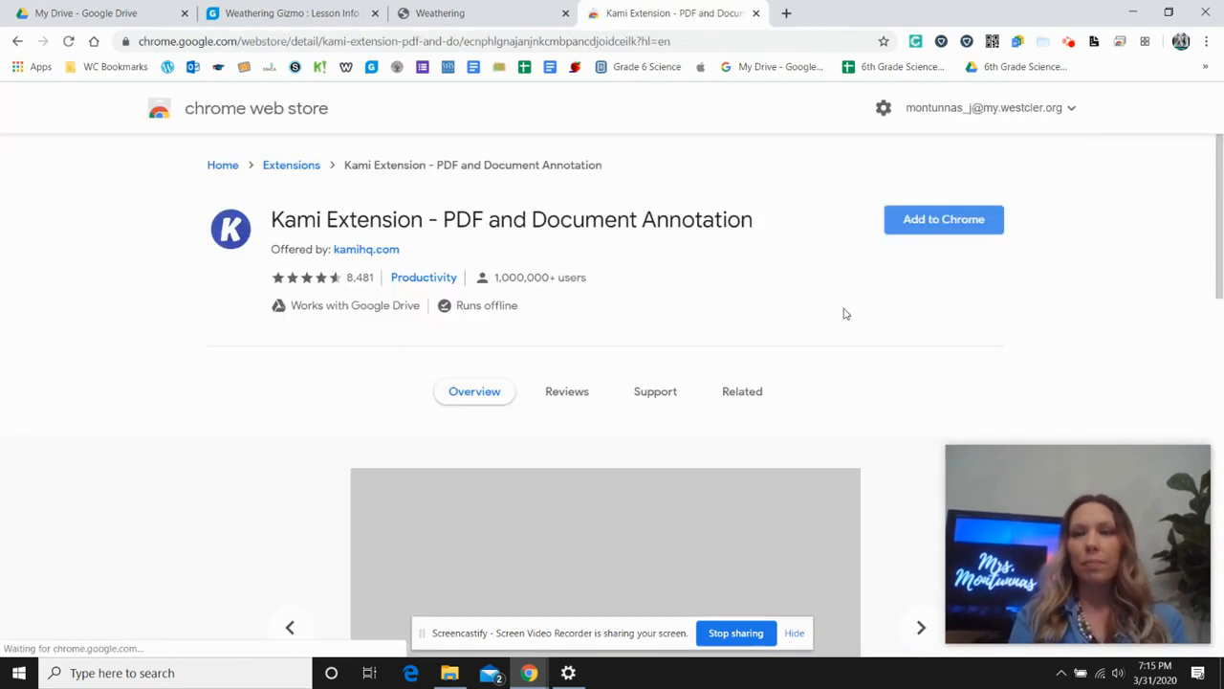
# Add the Kami extension to Chrome, then return to the Weathering worksheet tab.
pyautogui.click(943, 219)
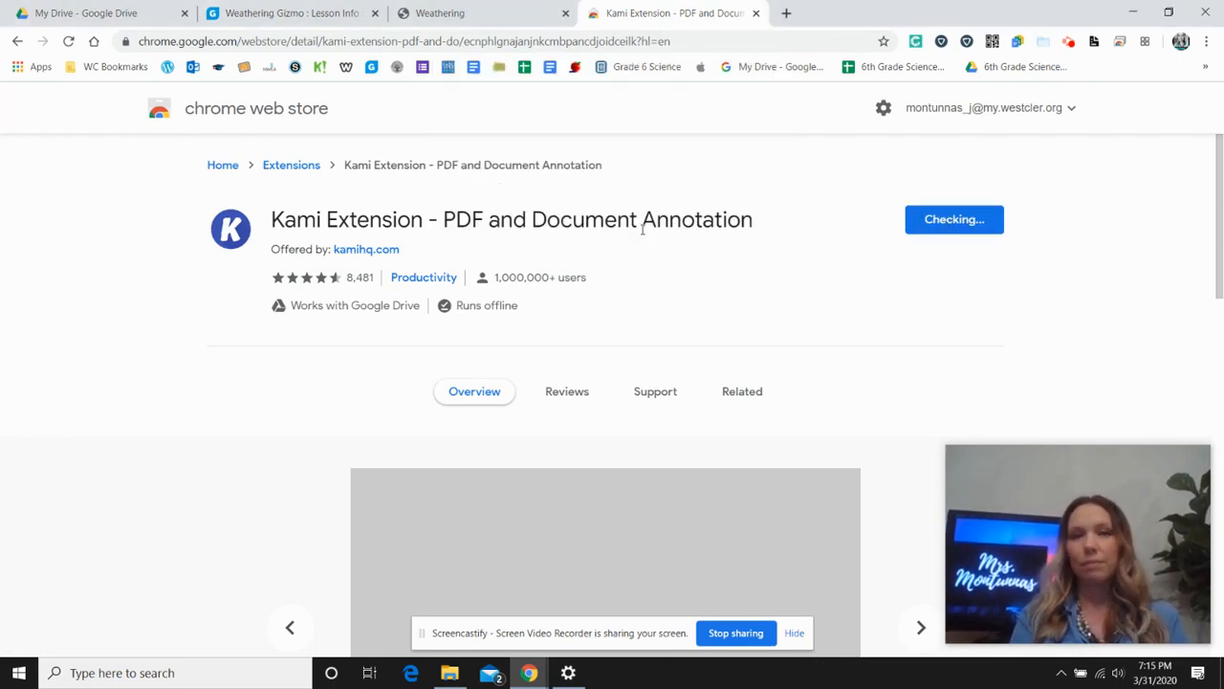
pyautogui.click(954, 219)
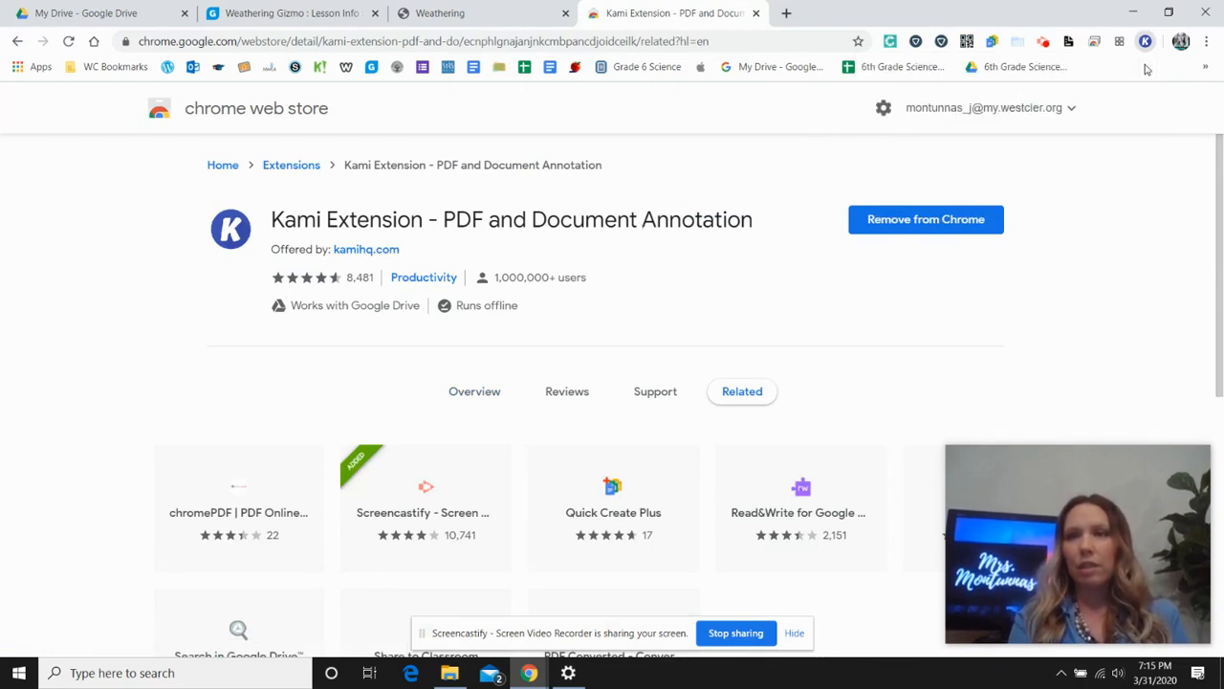
pyautogui.moveTo(1146, 41)
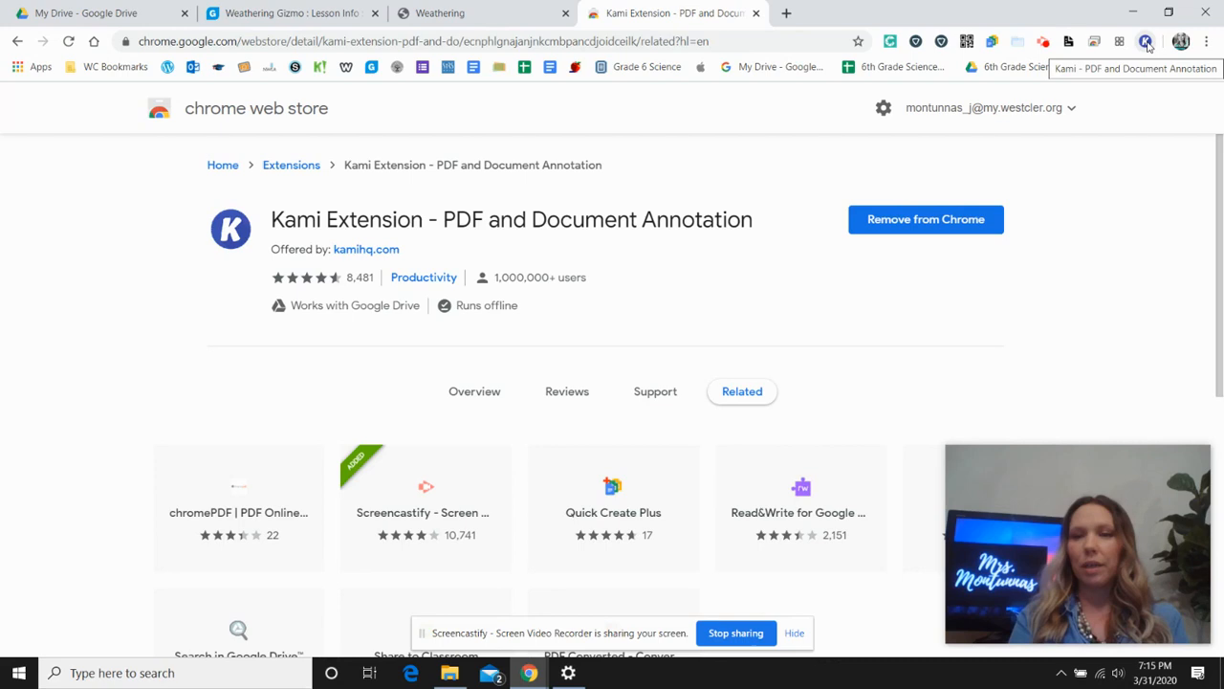
pyautogui.click(440, 12)
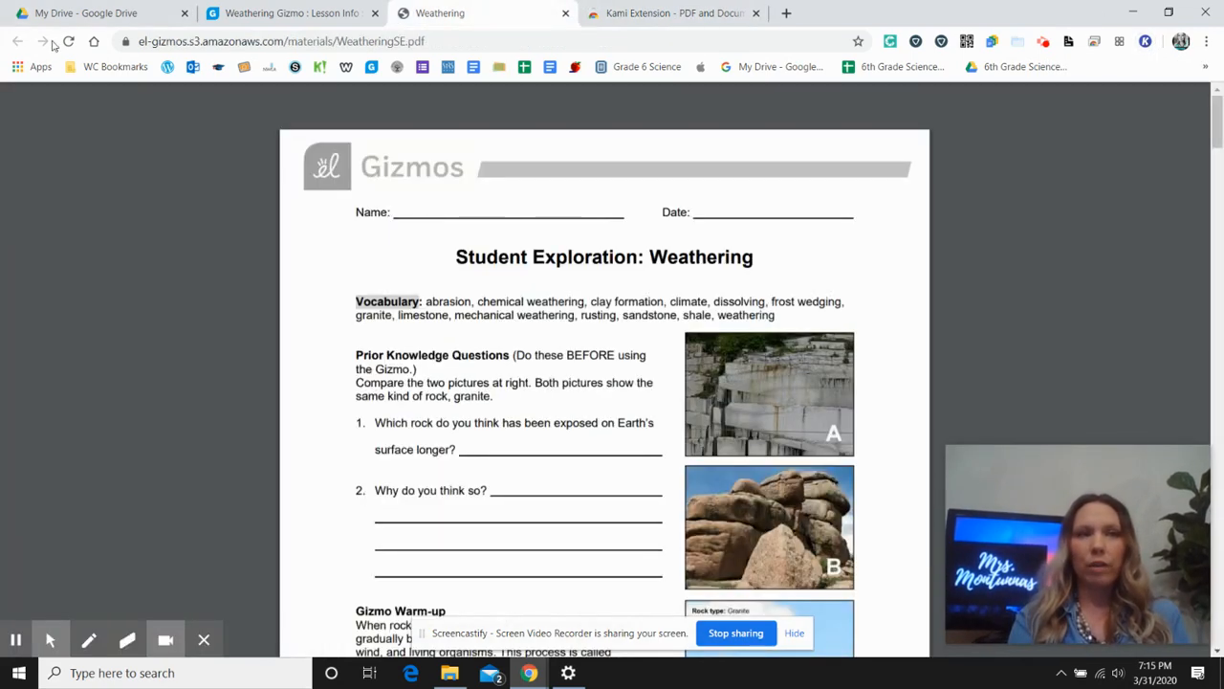
# Open the Weathering worksheet with Kami as a new copy.
pyautogui.click(68, 41)
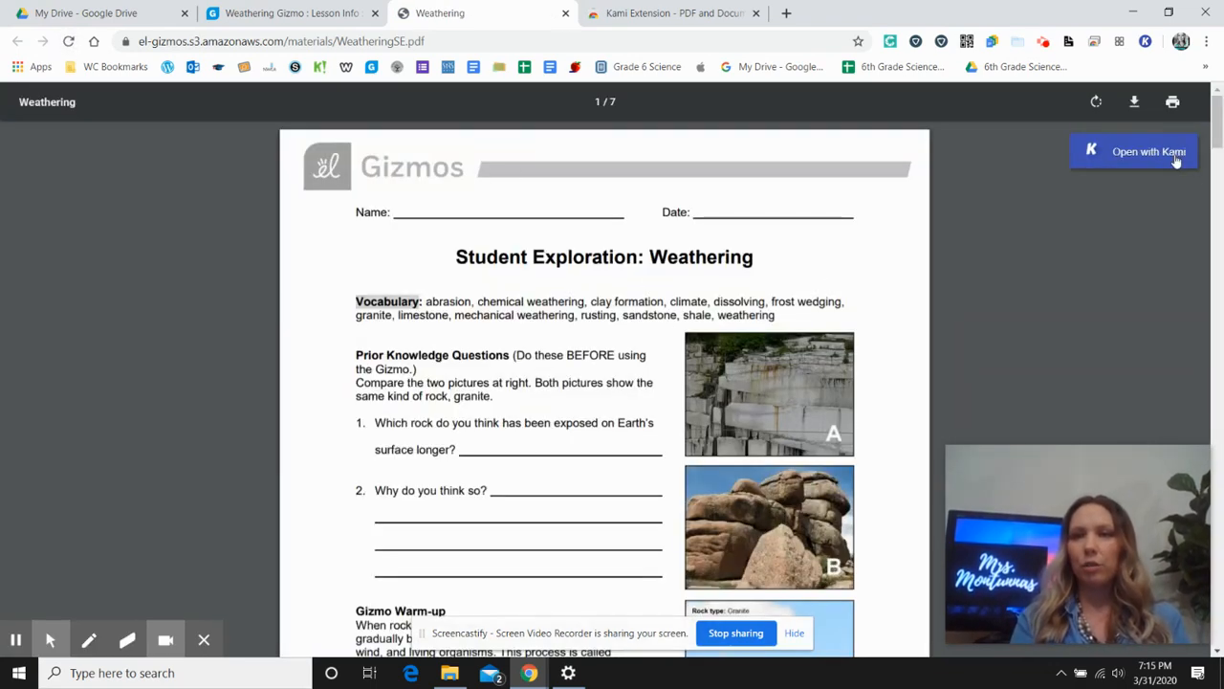
pyautogui.moveTo(1176, 158)
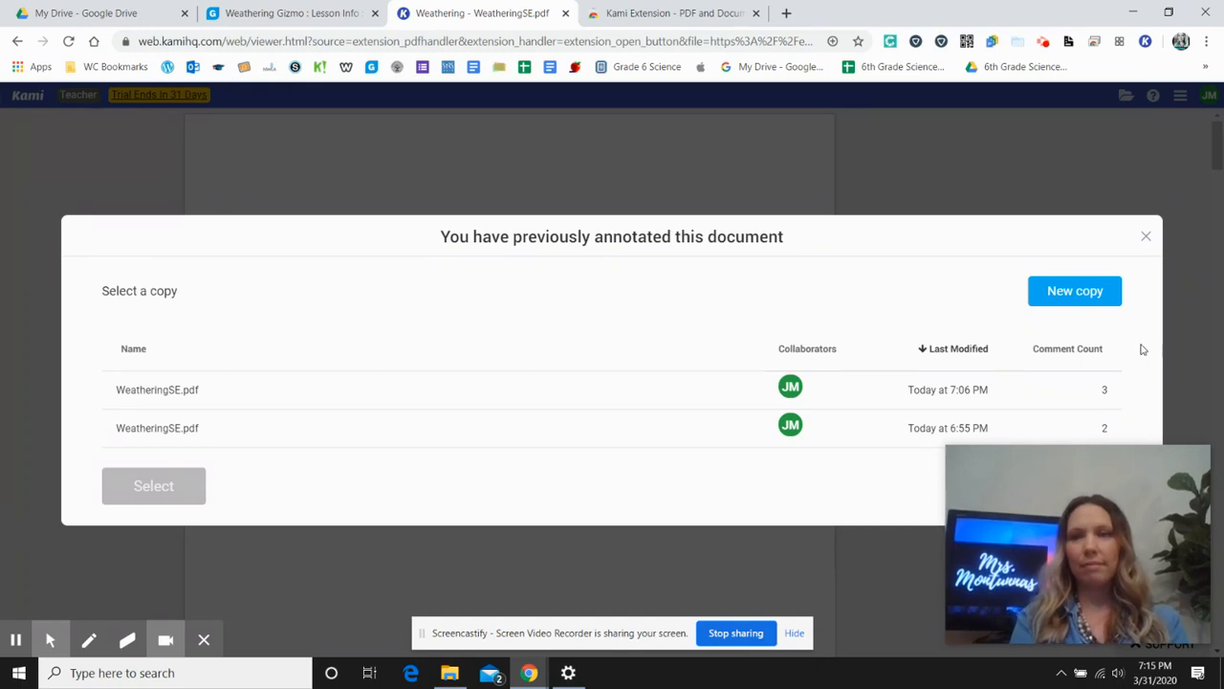
pyautogui.click(1074, 291)
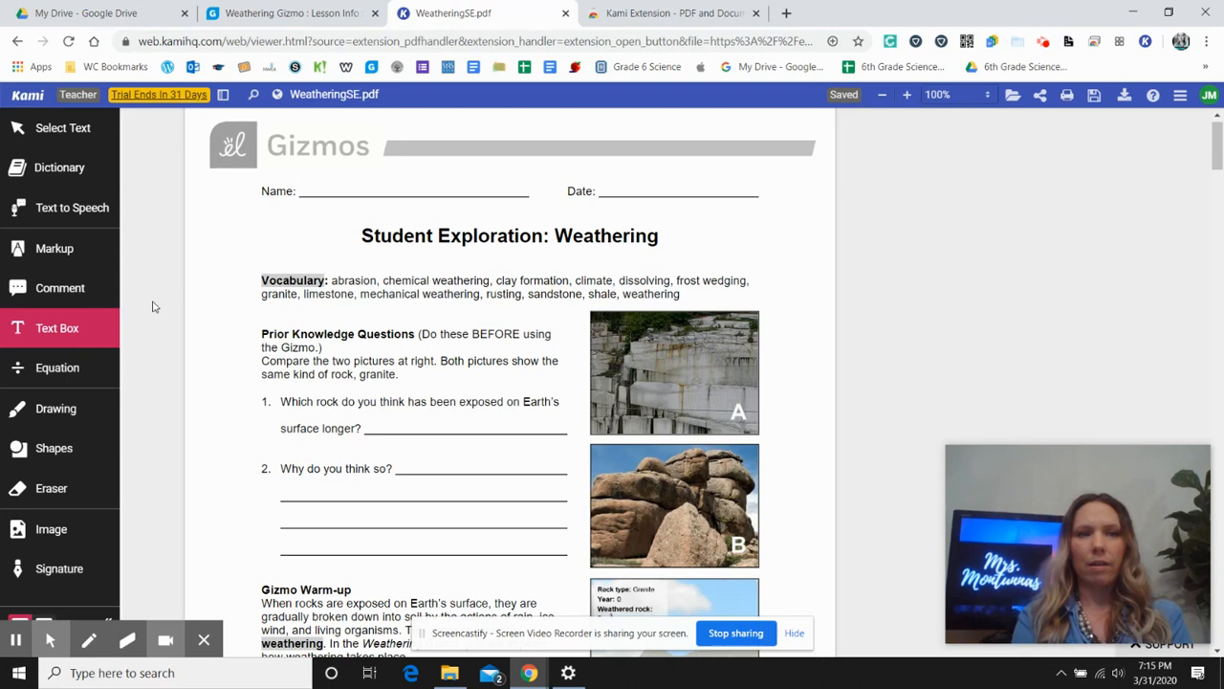
pyautogui.click(58, 327)
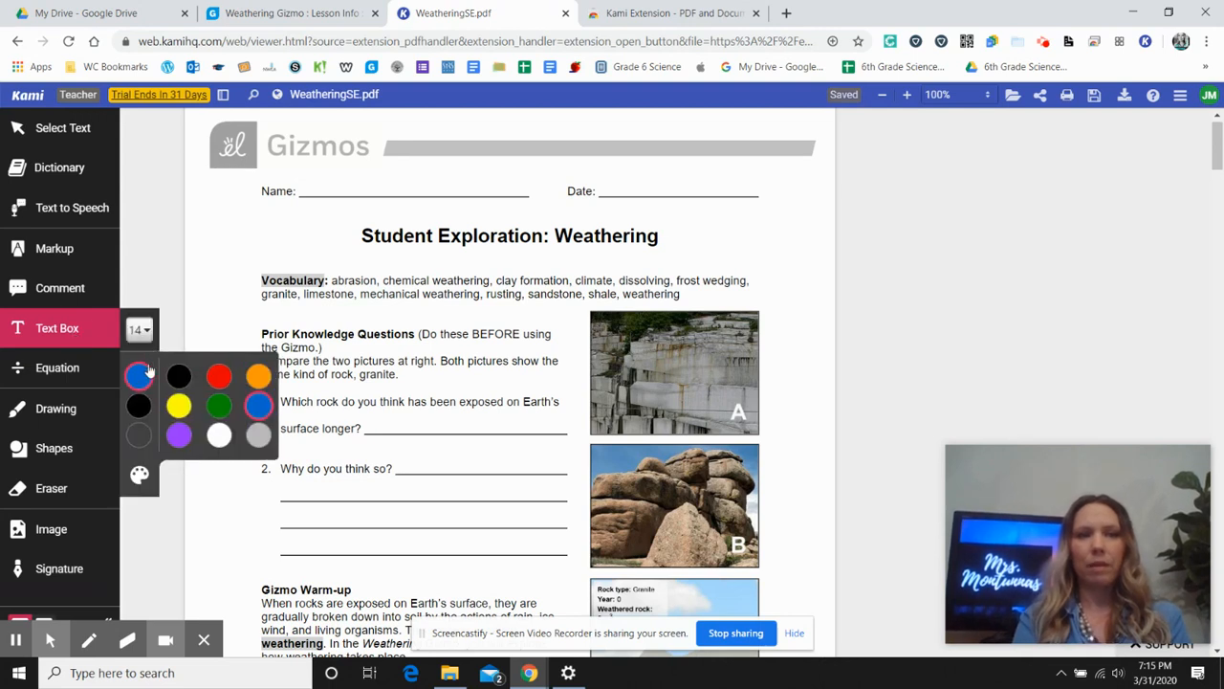
pyautogui.click(139, 376)
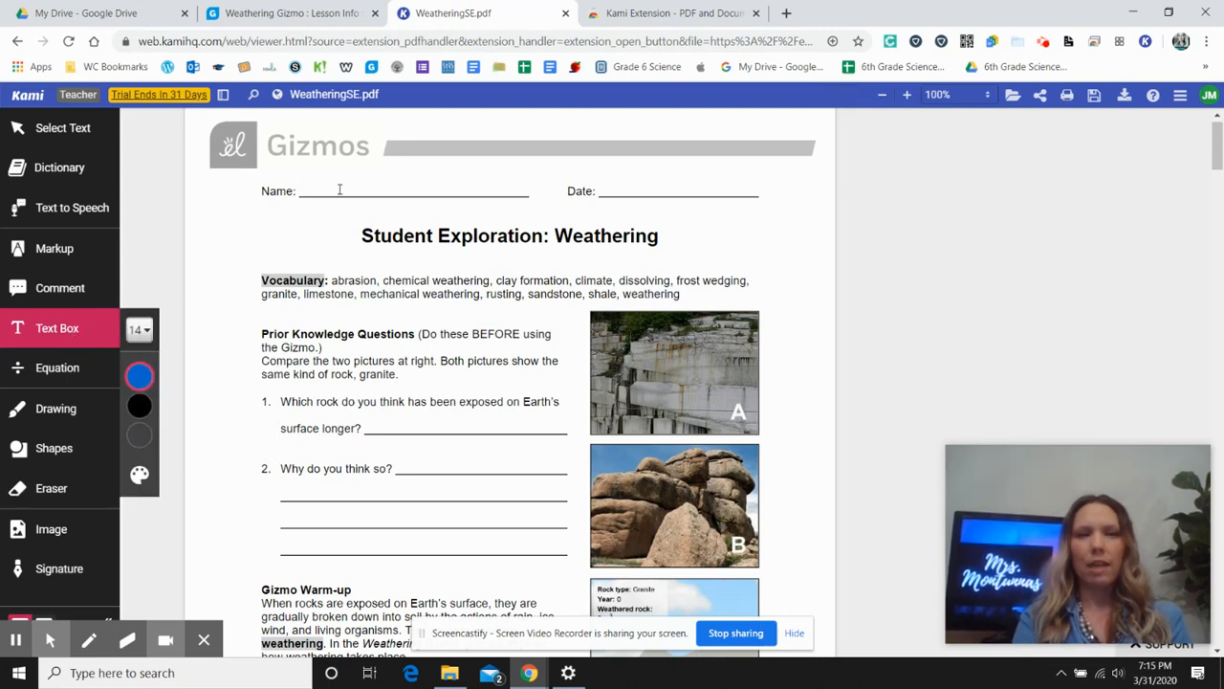
pyautogui.click(321, 190)
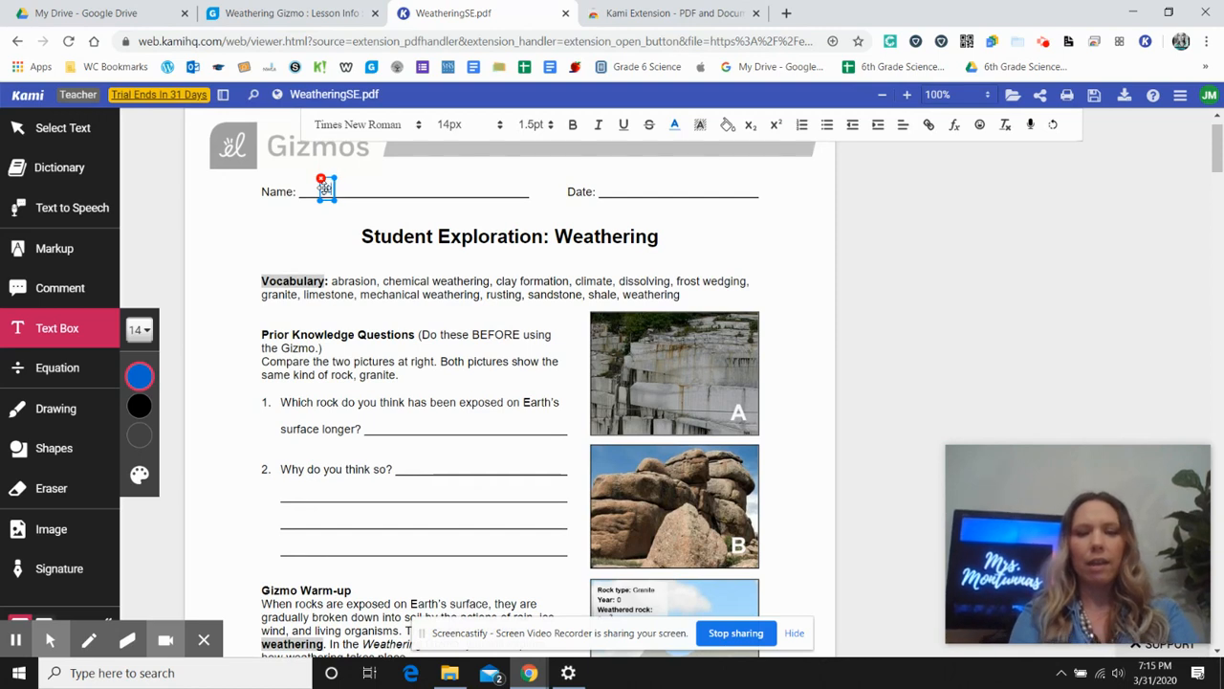
pyautogui.write('jessica montunnas')
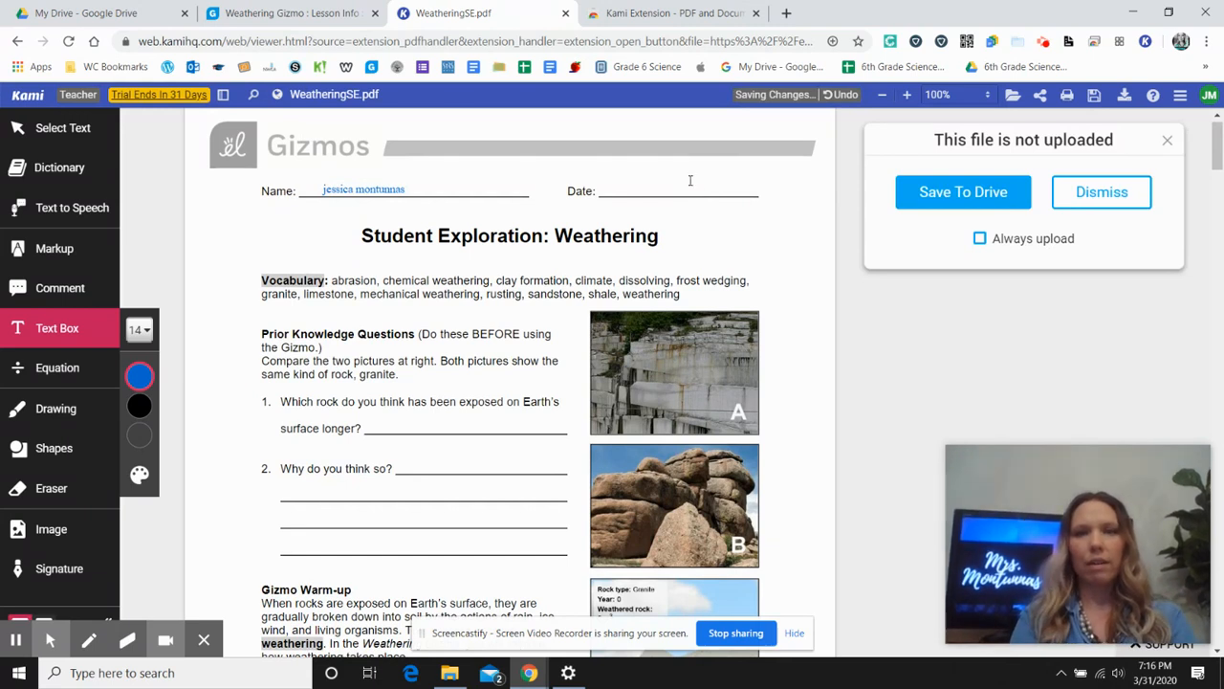
# Type 3/30/20 in a text box on the Date line.
pyautogui.click(653, 191)
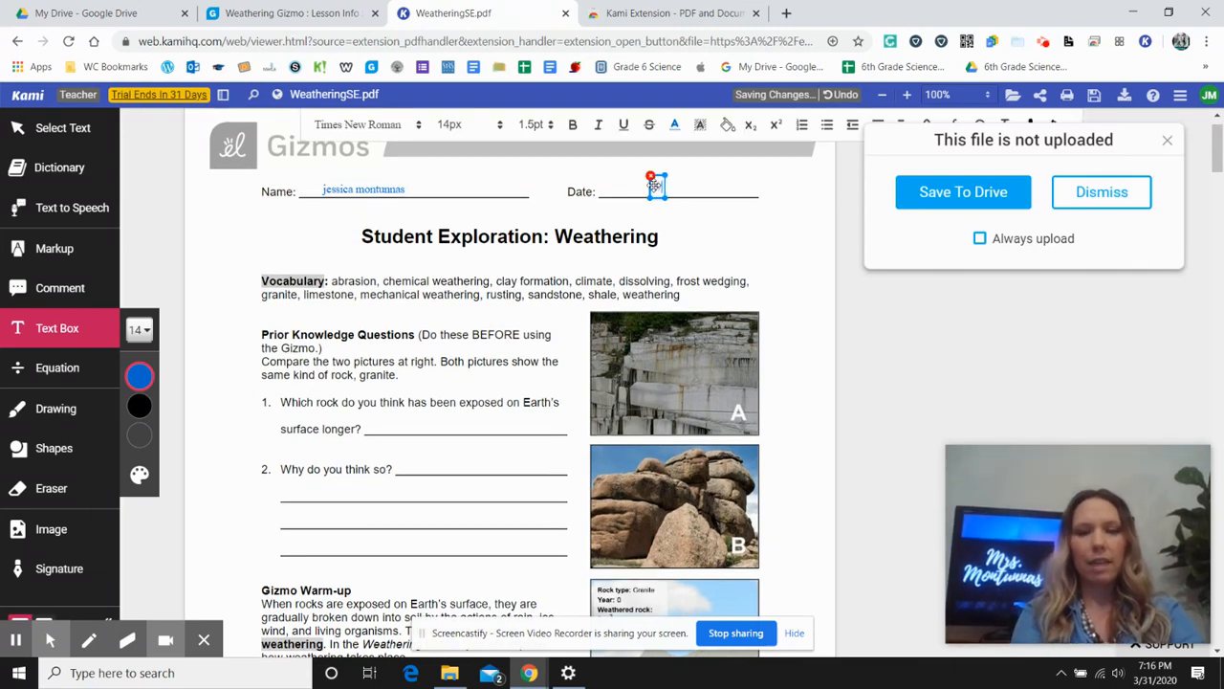
pyautogui.write('3/30/')
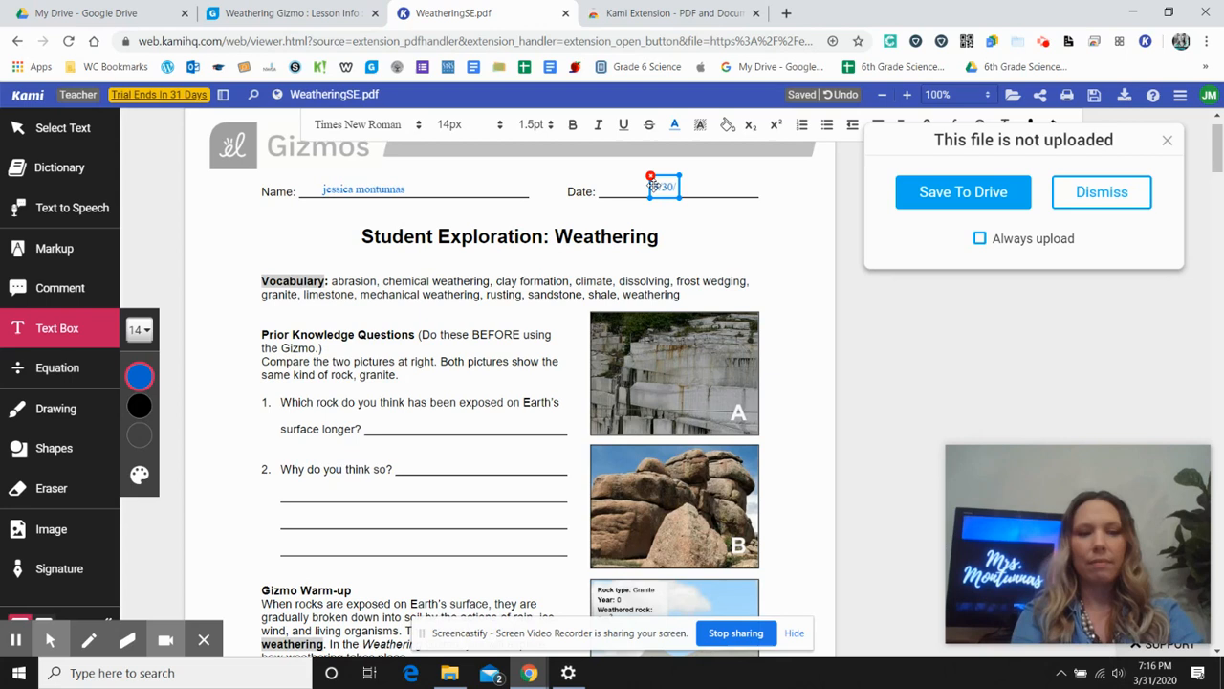
pyautogui.write('3/30/20')
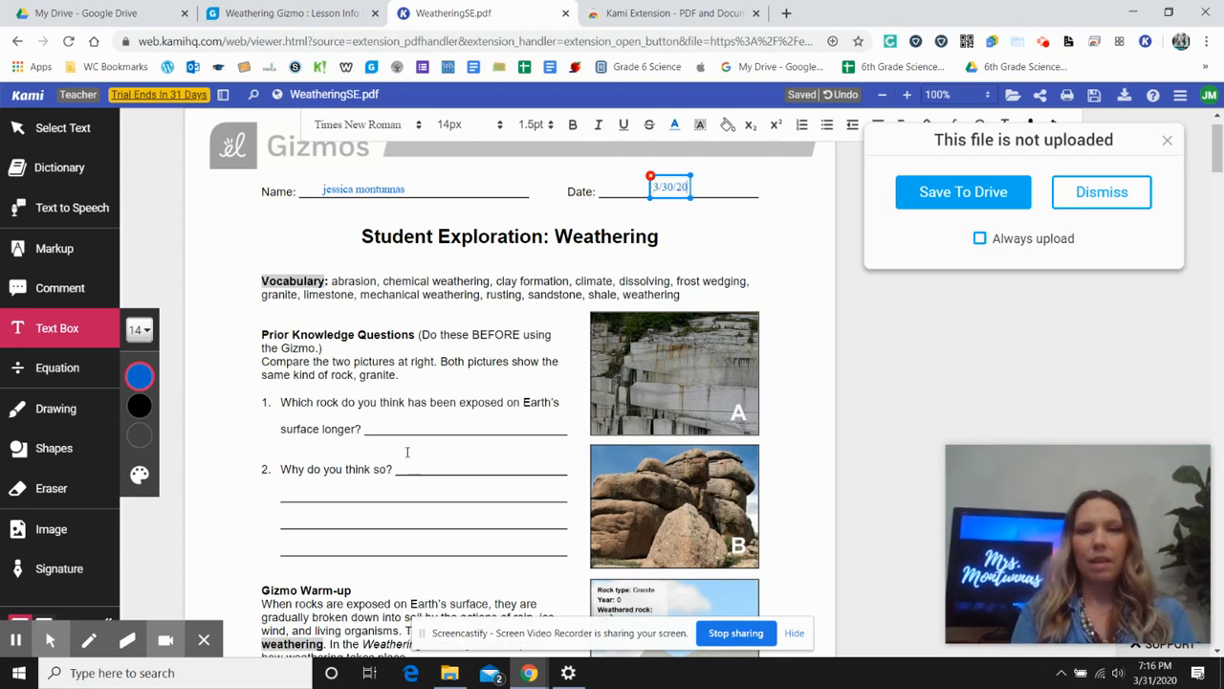
pyautogui.click(139, 375)
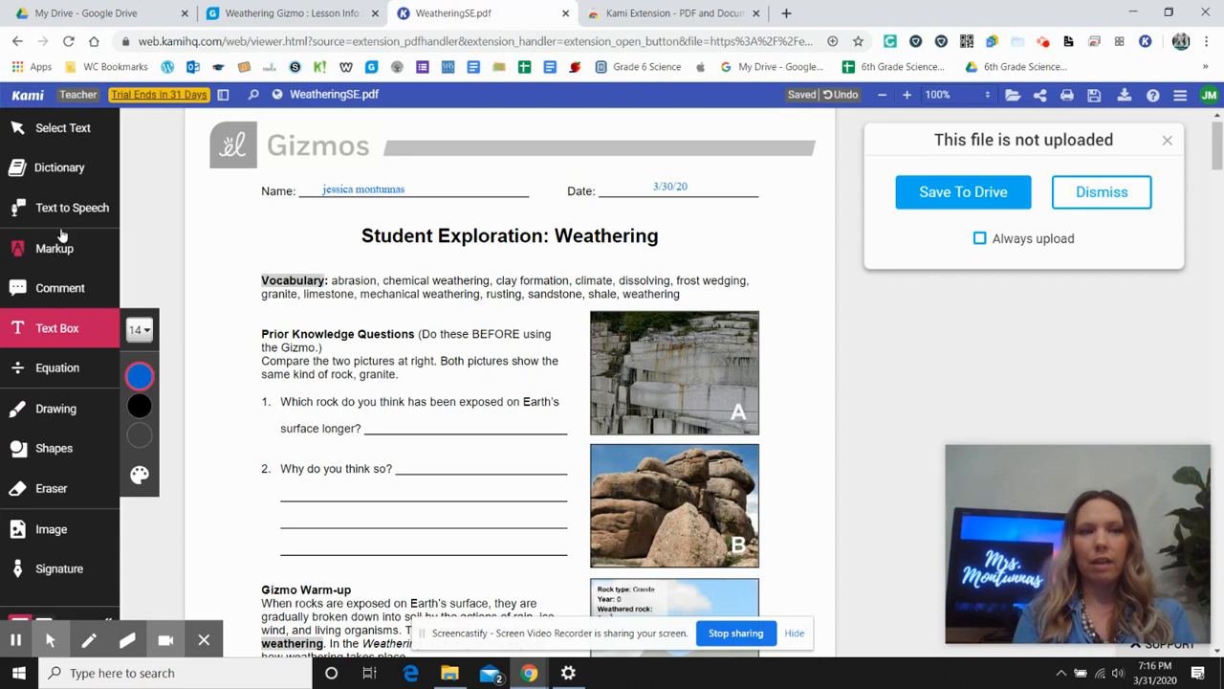
# Highlight the vocabulary word list with the pink highlighter, then reselect Text Box.
pyautogui.click(55, 247)
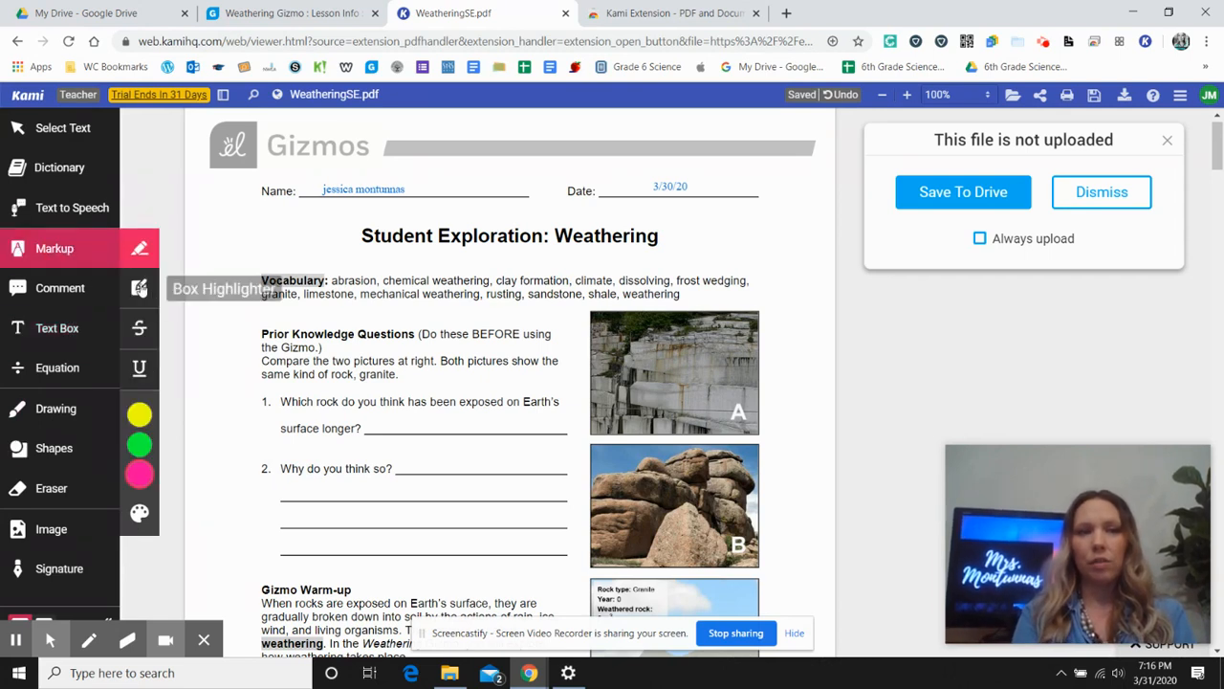
pyautogui.click(139, 514)
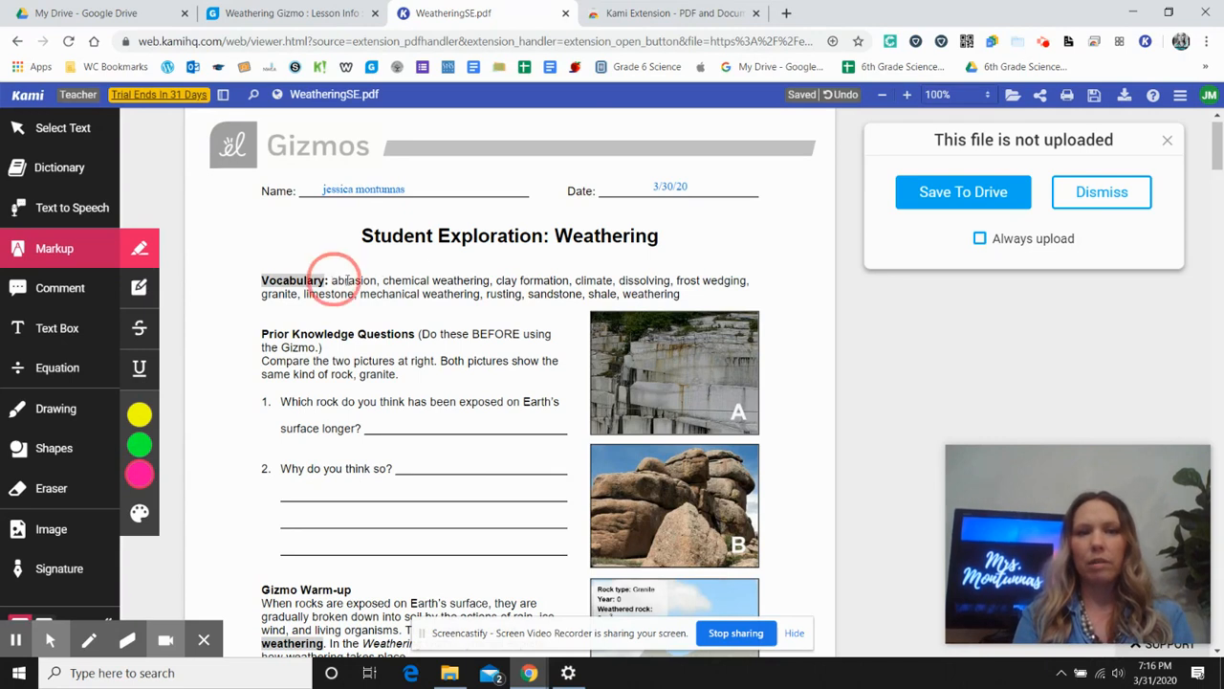
pyautogui.moveTo(331, 280); pyautogui.dragTo(680, 294)
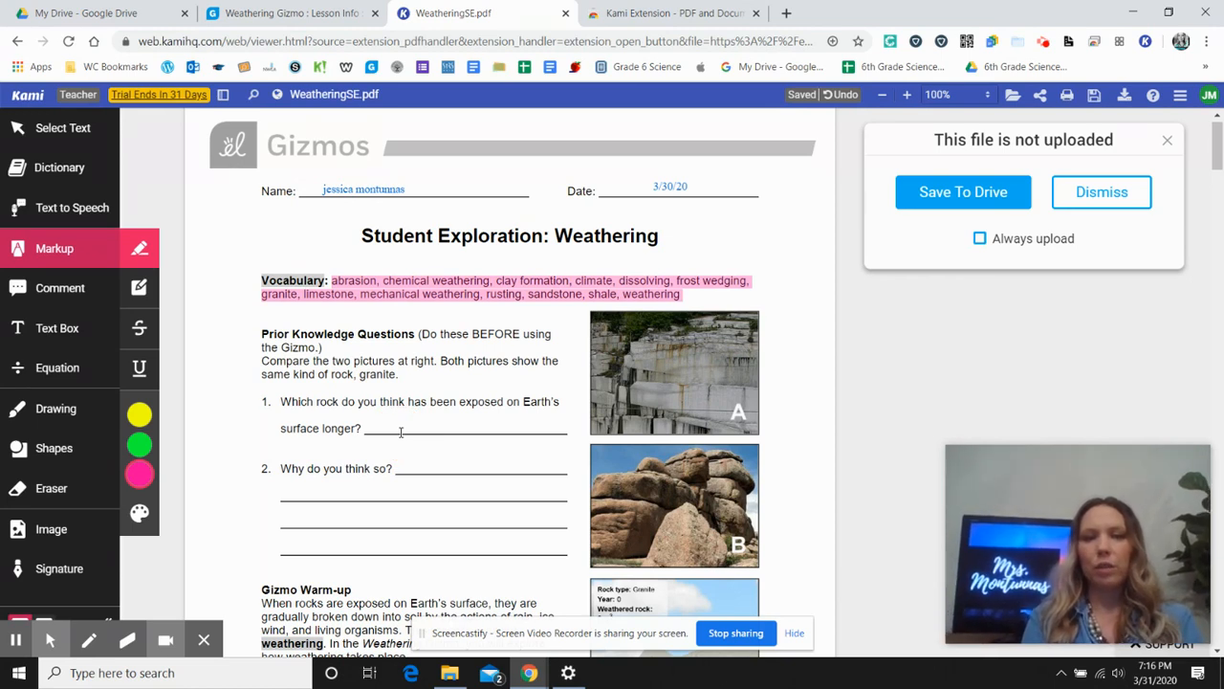
pyautogui.click(57, 328)
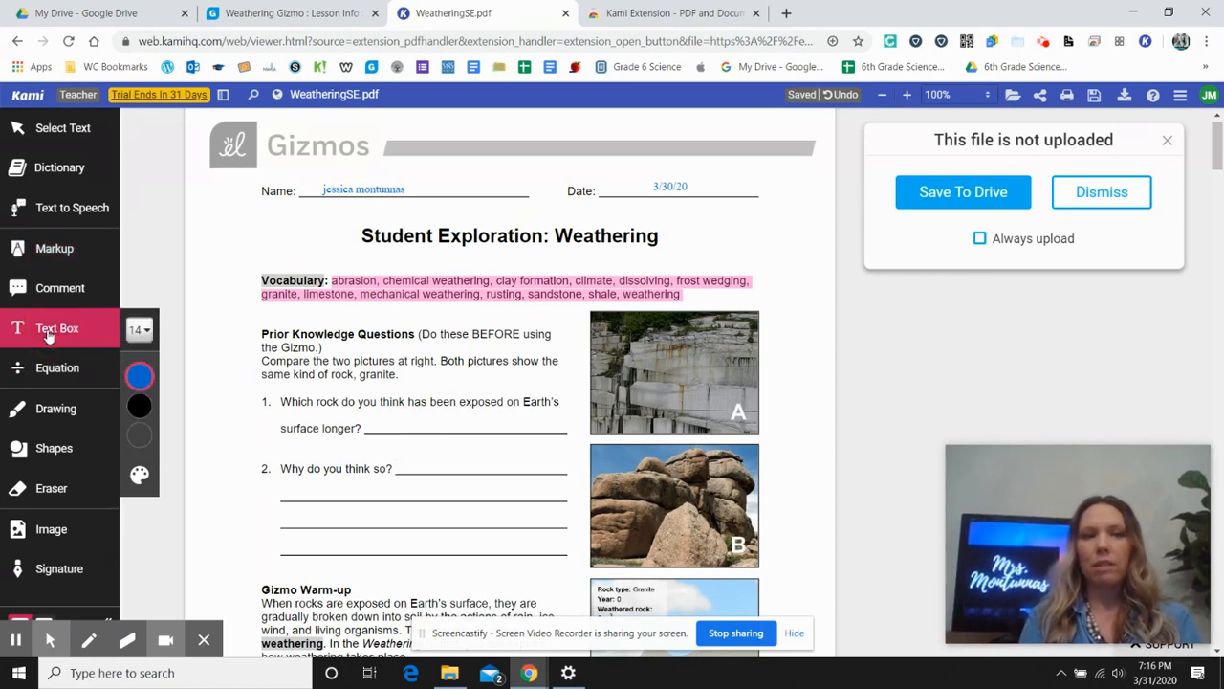
# Upload the annotated worksheet with Save To Drive and dismiss the upload notice.
pyautogui.click(399, 428)
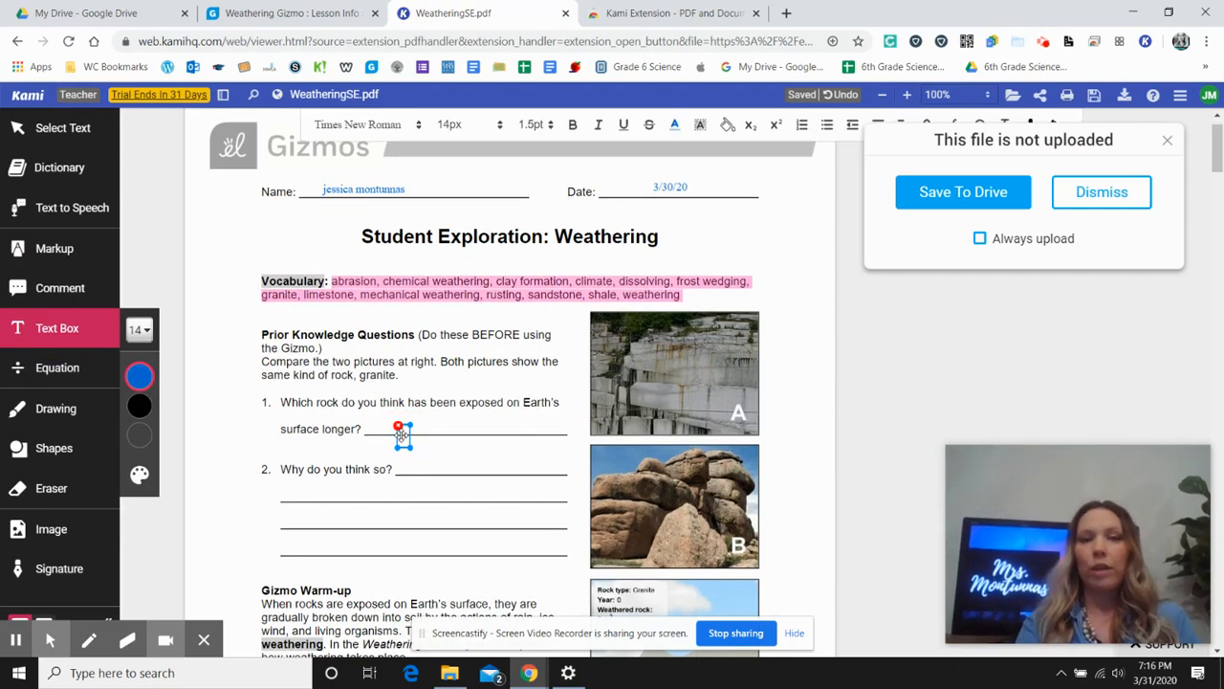
pyautogui.scroll(-3)
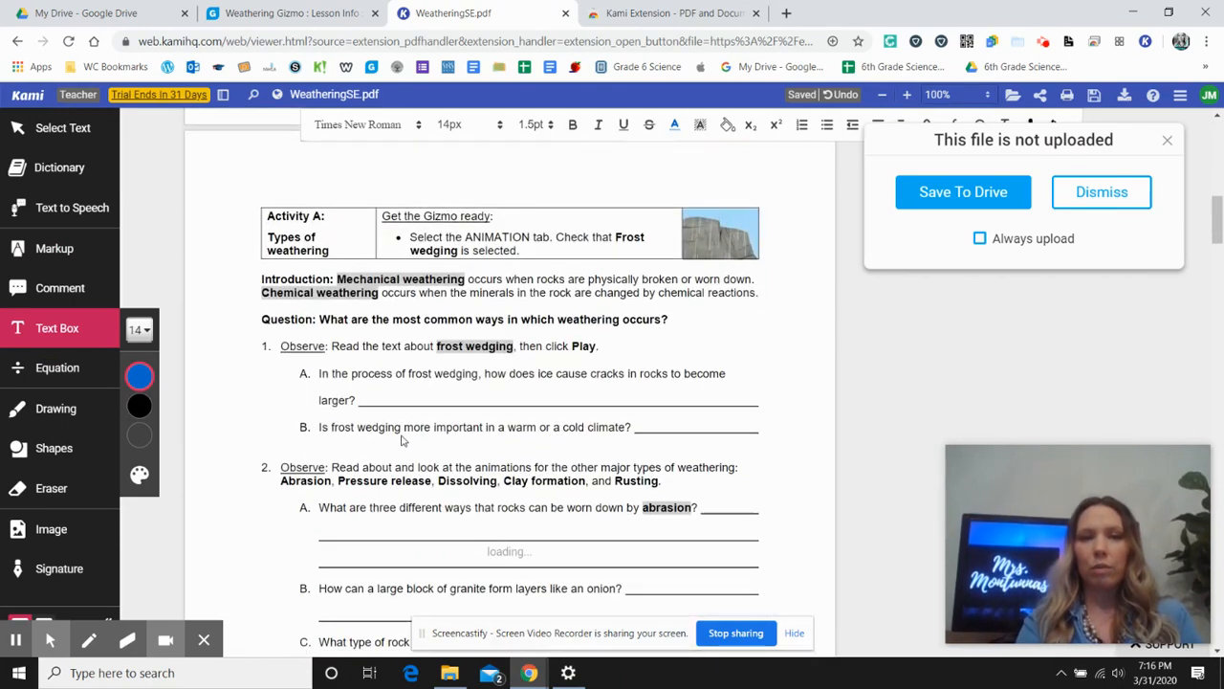
pyautogui.scroll(-3)
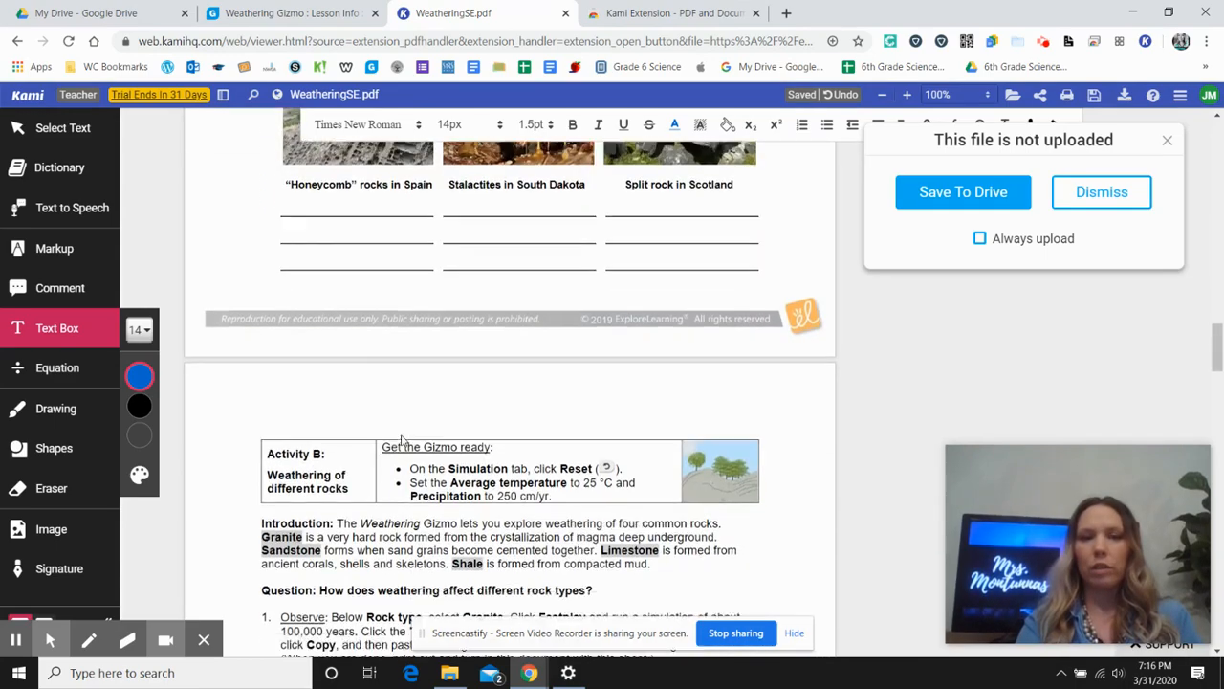
pyautogui.scroll(-3)
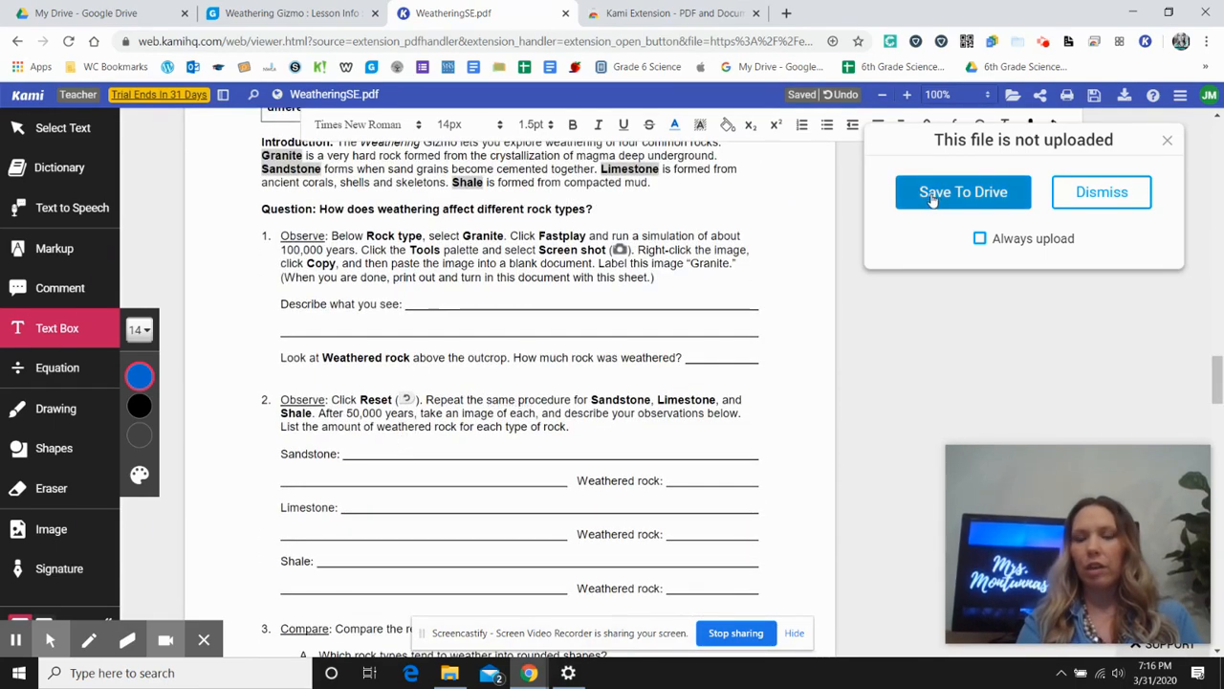
pyautogui.click(962, 191)
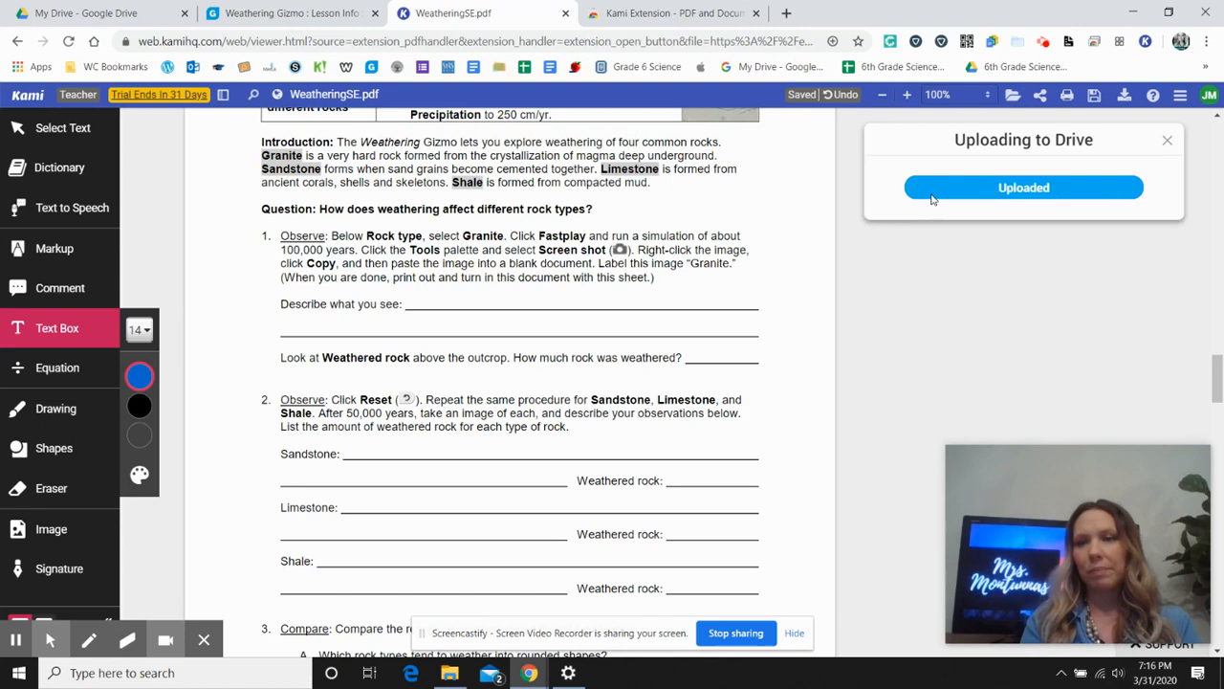
pyautogui.click(1023, 188)
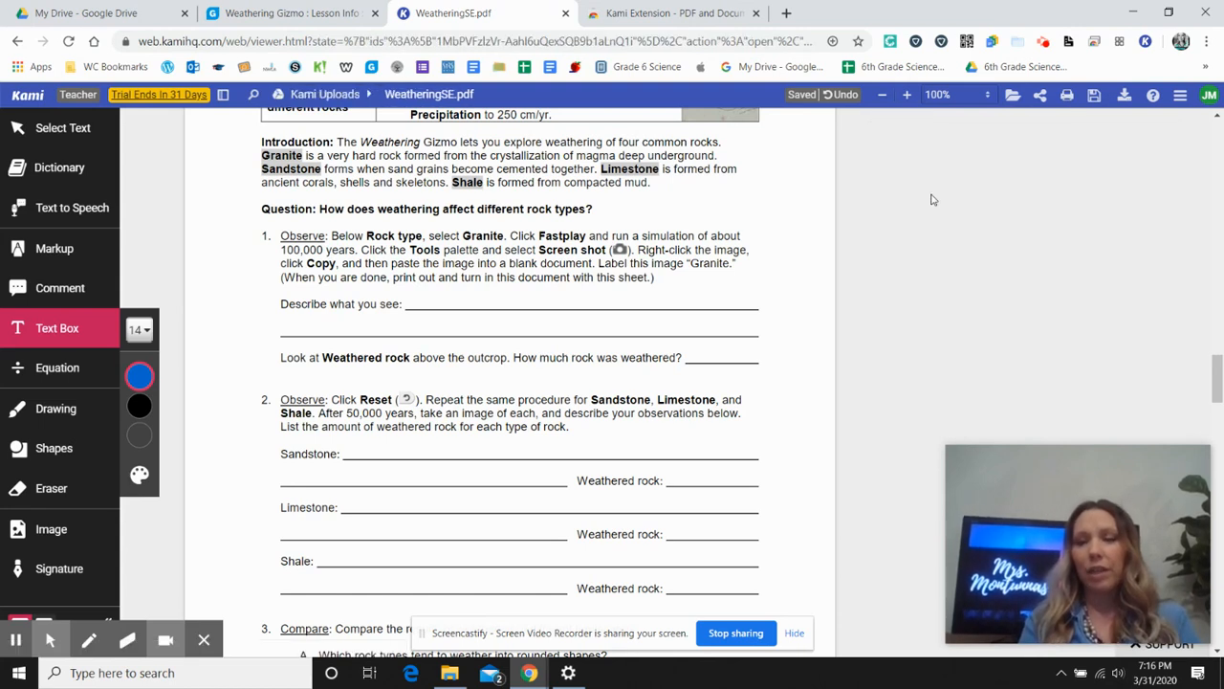